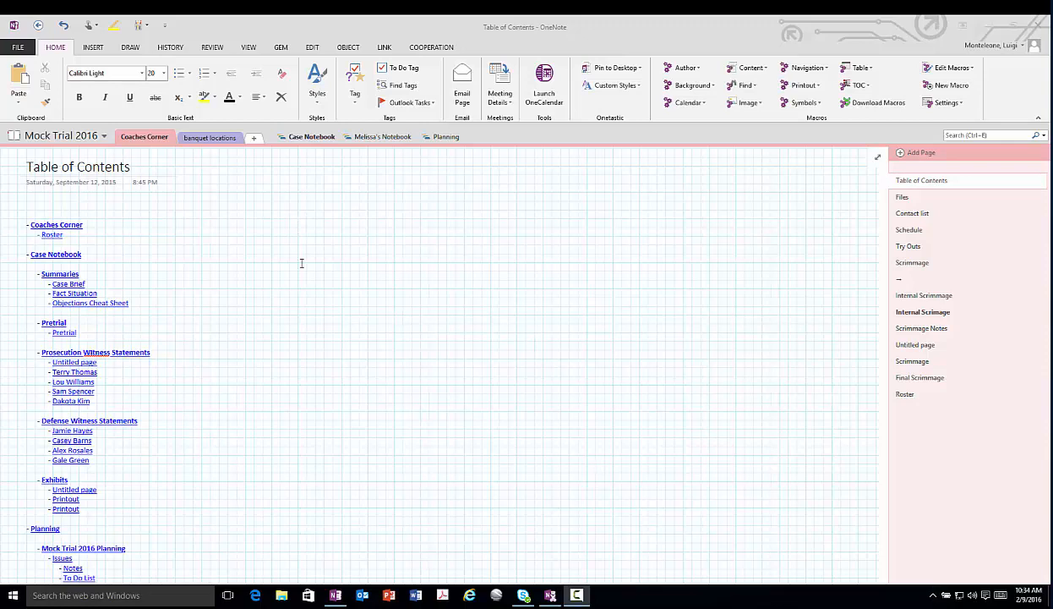
mouse_move(277, 237)
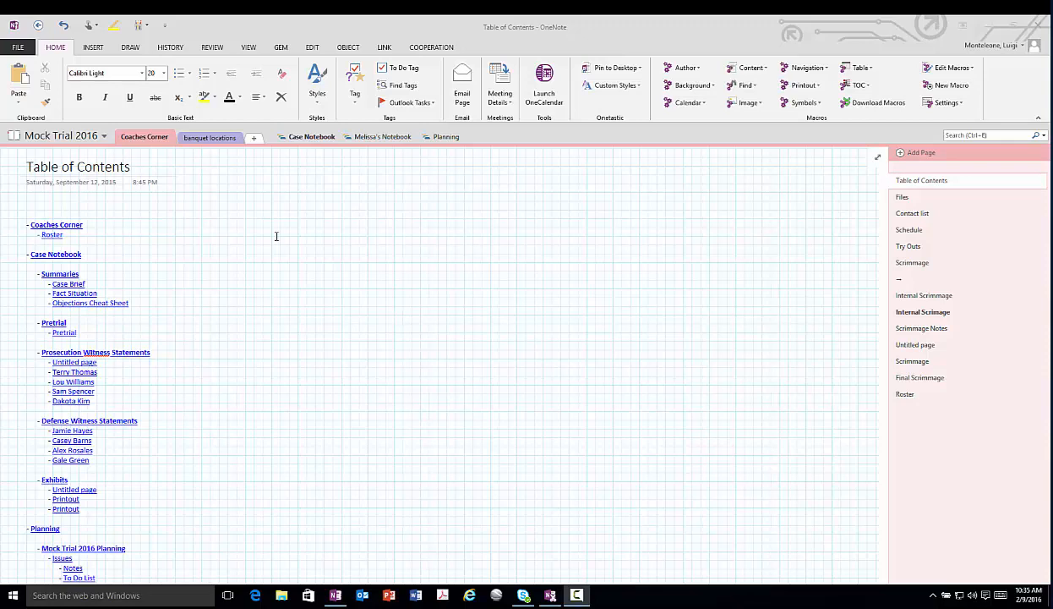
mouse_move(95, 140)
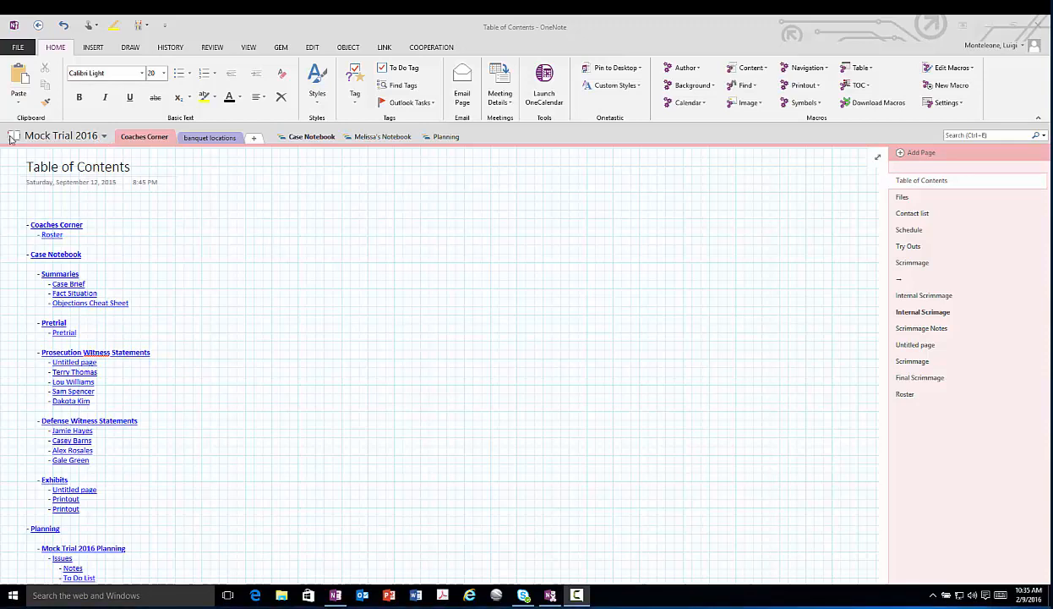
mouse_move(81, 142)
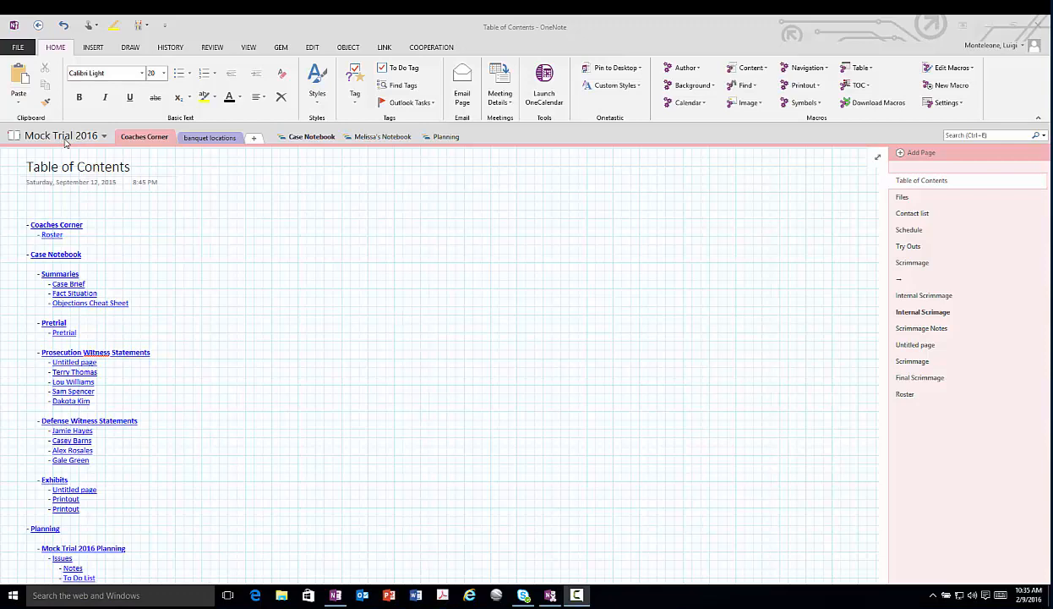
mouse_move(88, 142)
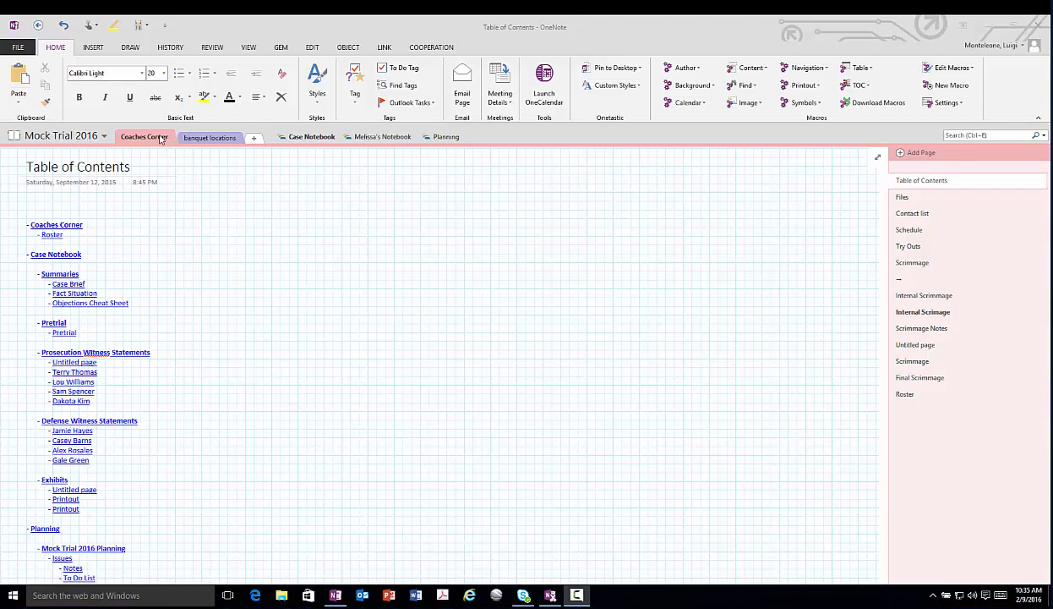
left_click(210, 137)
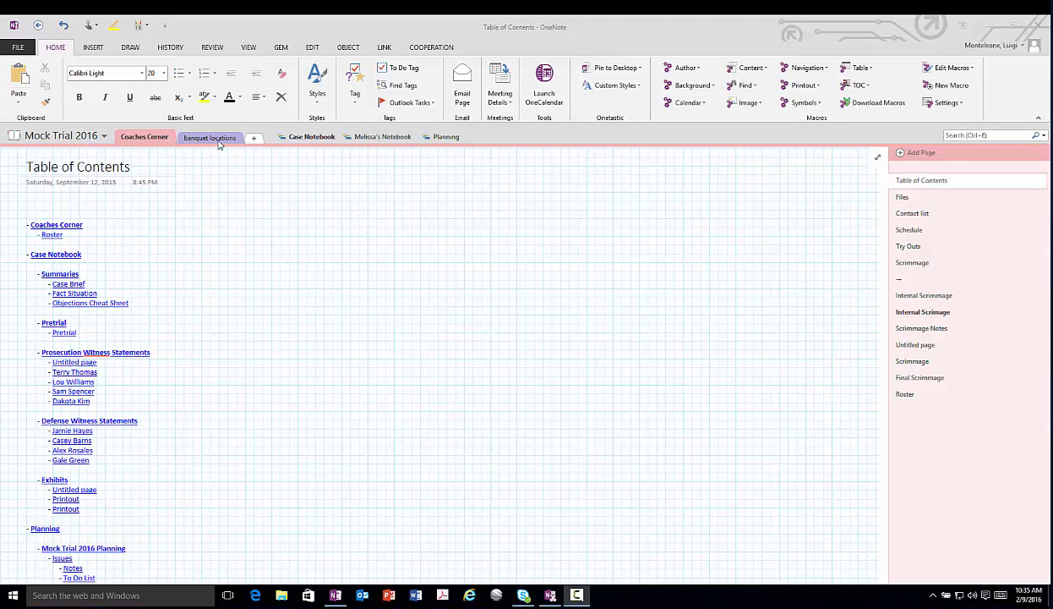
mouse_move(227, 156)
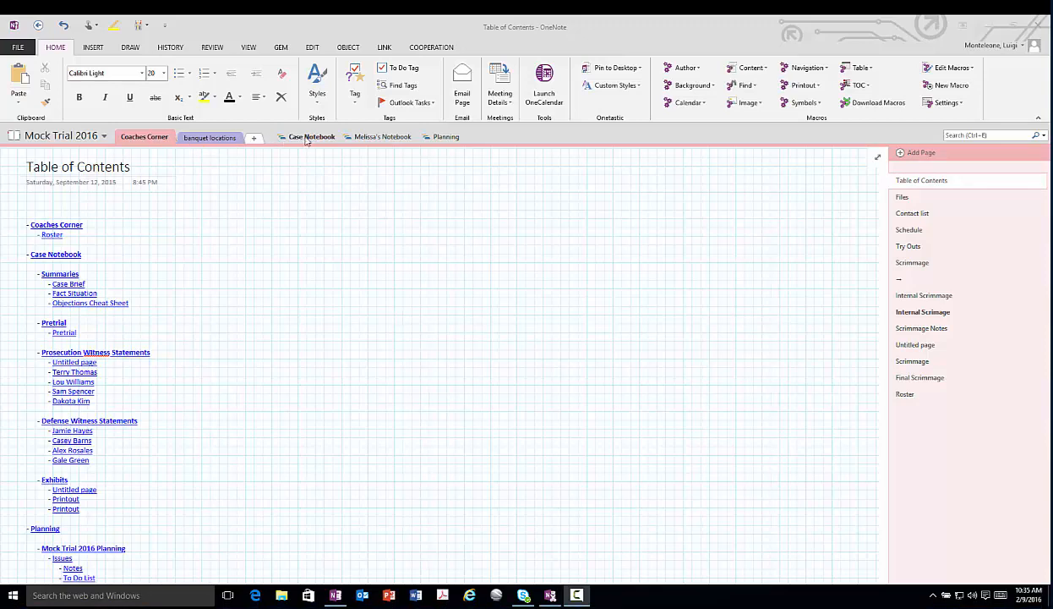
mouse_move(367, 140)
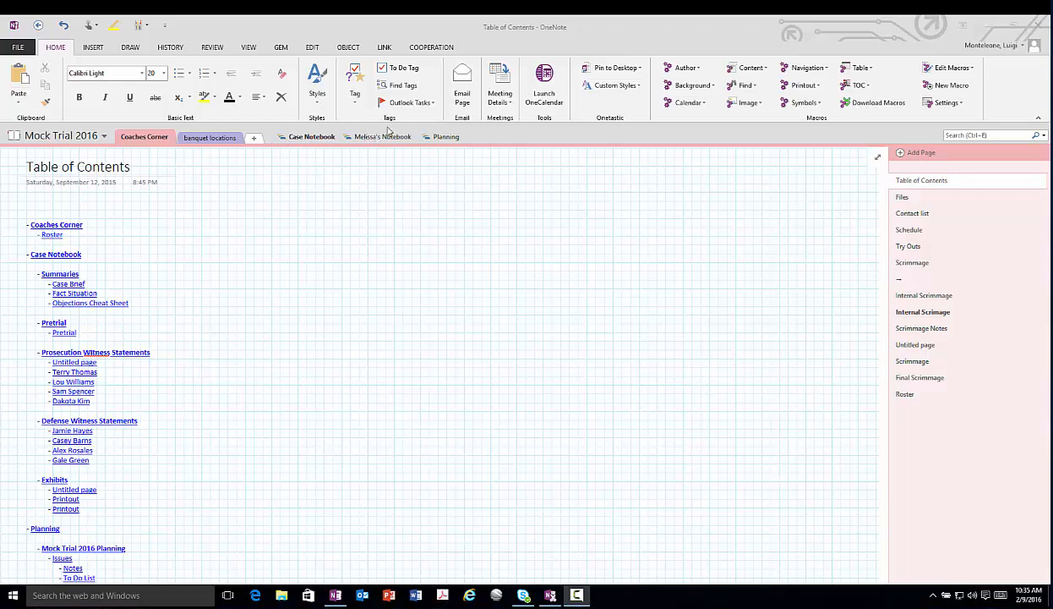
mouse_move(919, 247)
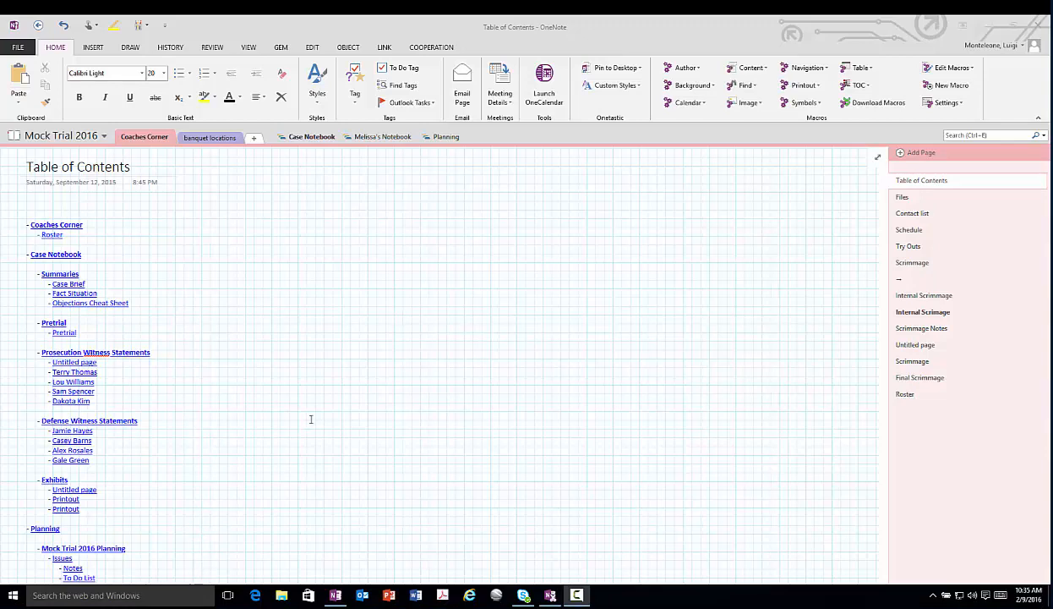
mouse_move(295, 160)
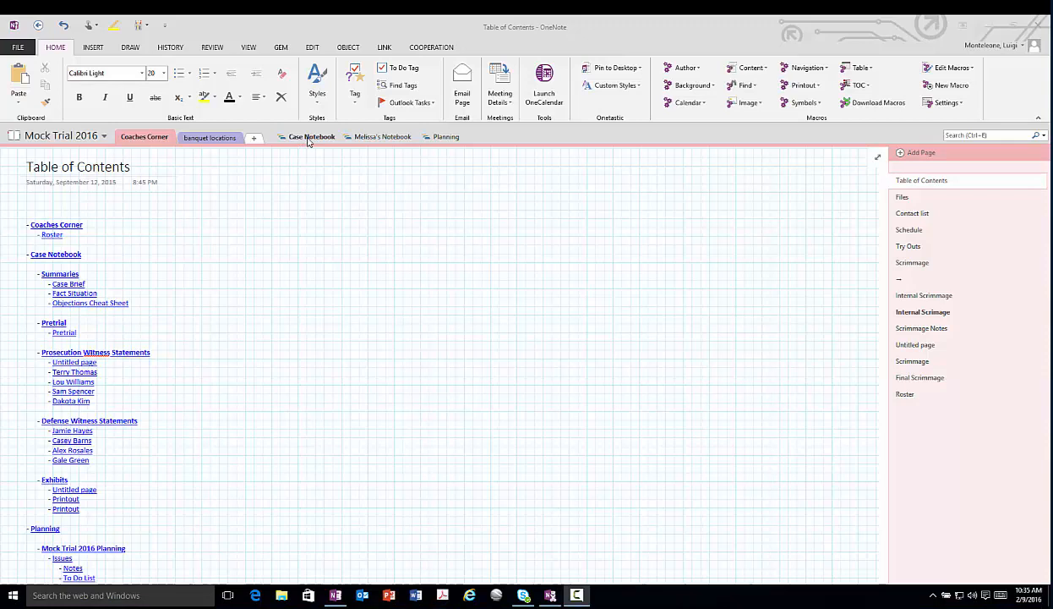
left_click(69, 284)
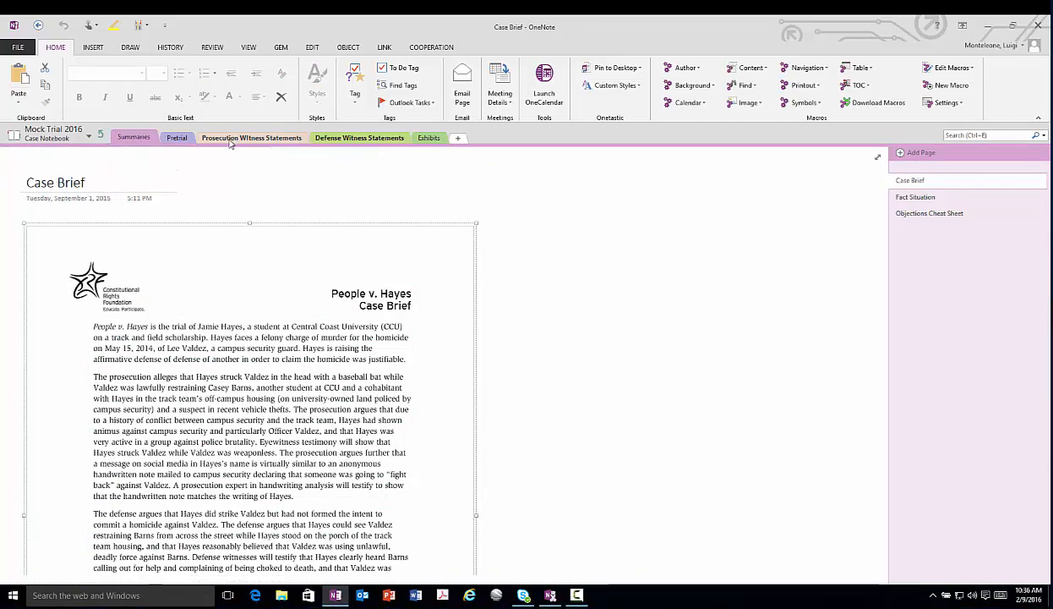
left_click(250, 137)
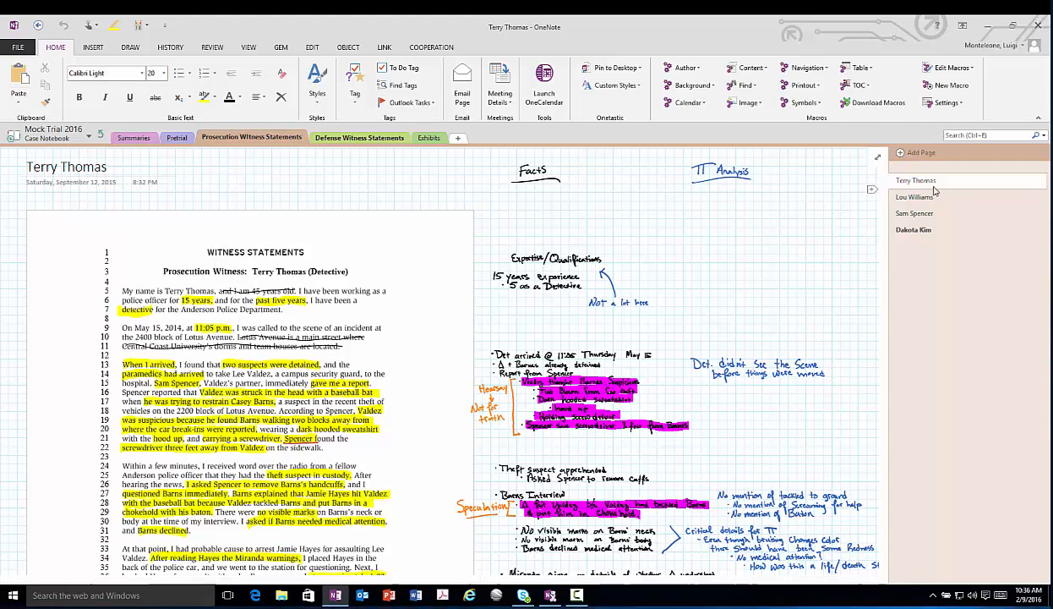
left_click(913, 230)
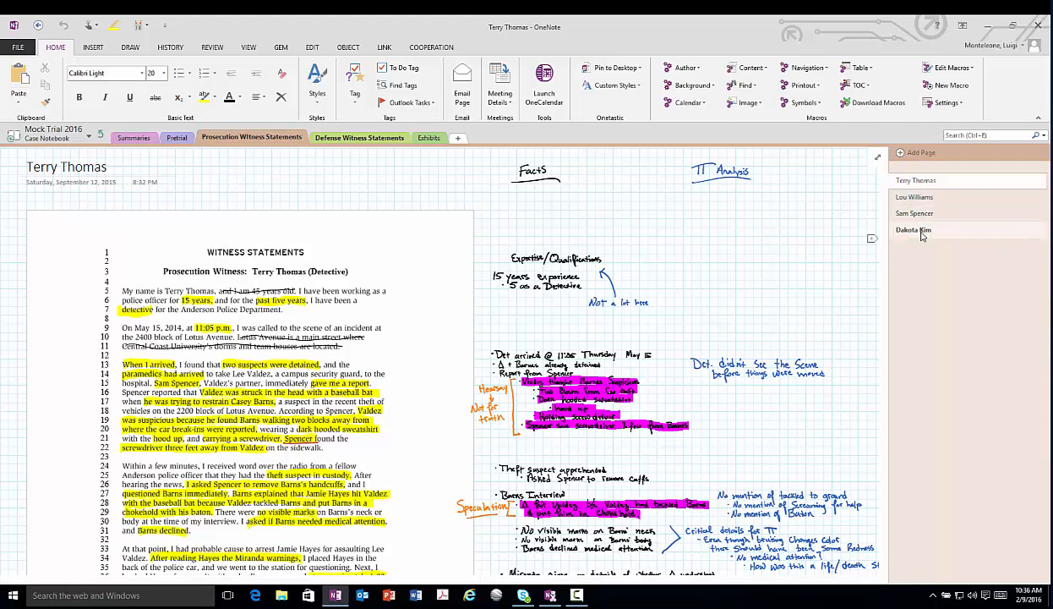
scroll("down", 3)
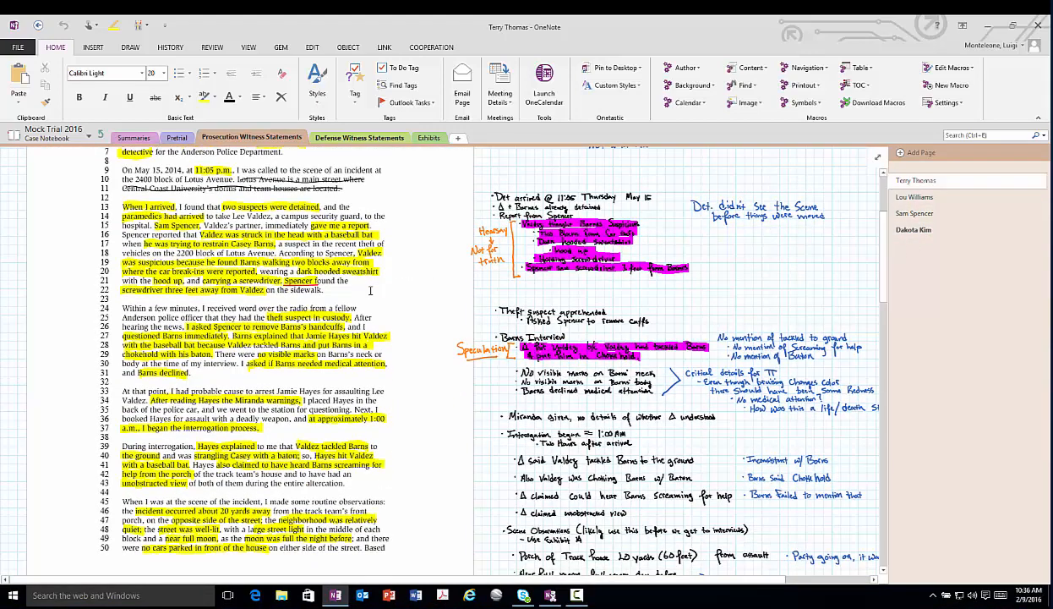
scroll("down", 3)
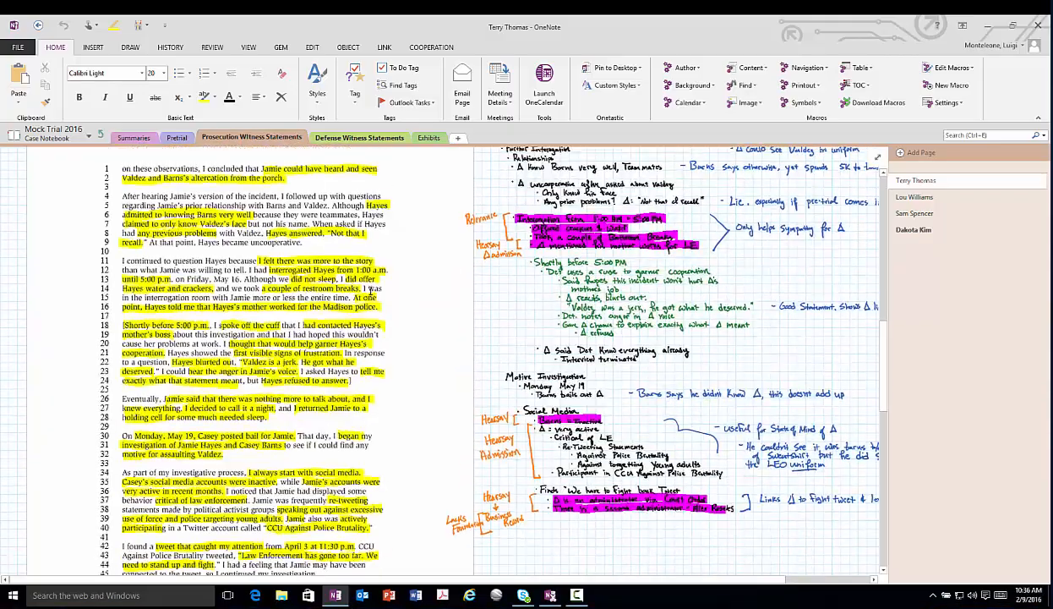
scroll("down", 3)
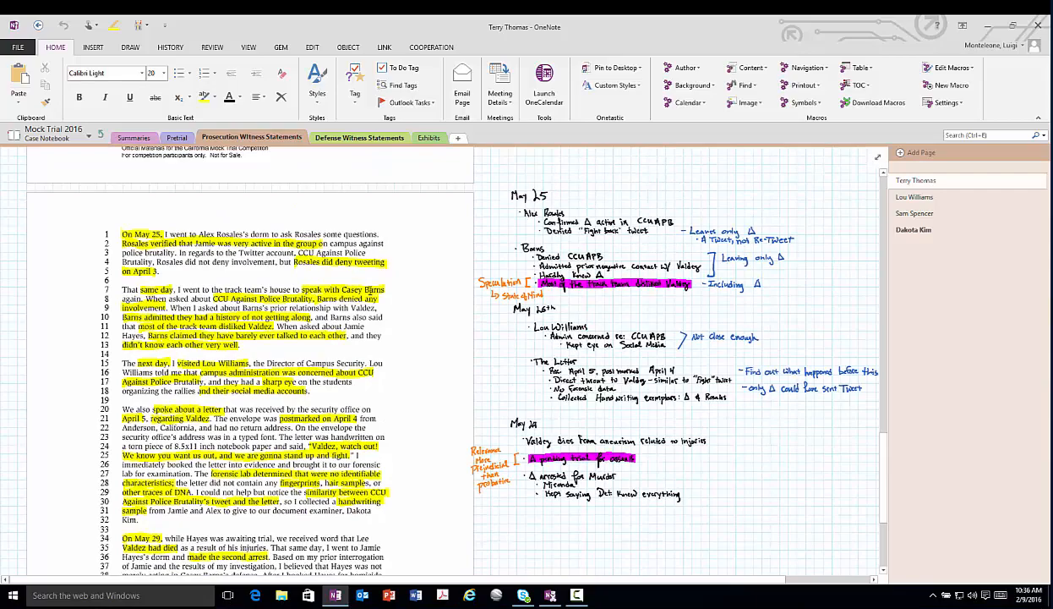
scroll("down", 3)
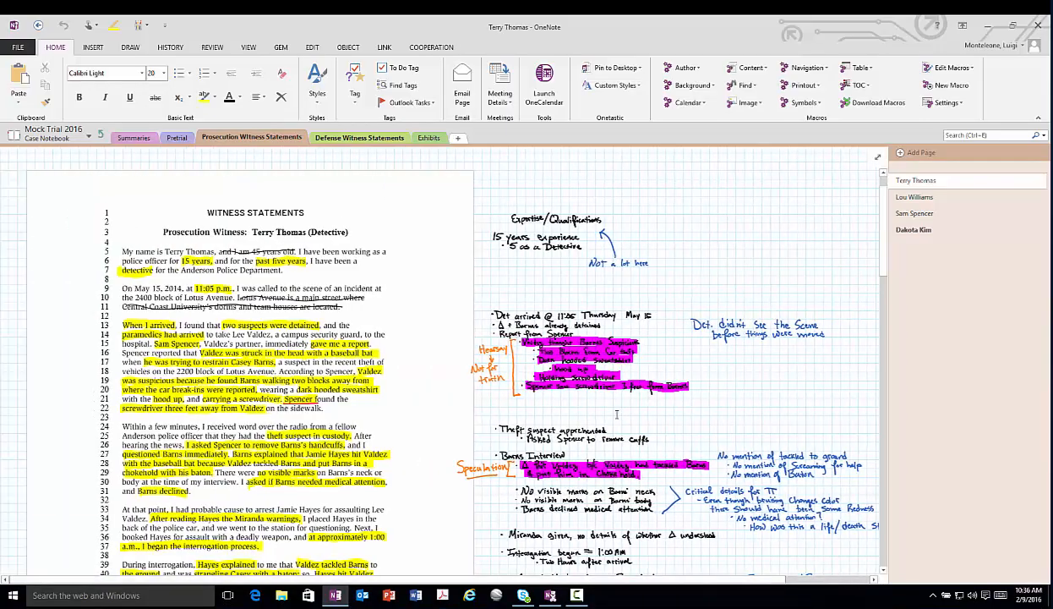
Return to the Mock Trial 2016 notebook's Table of Contents page via the parent section group
scroll("down", 3)
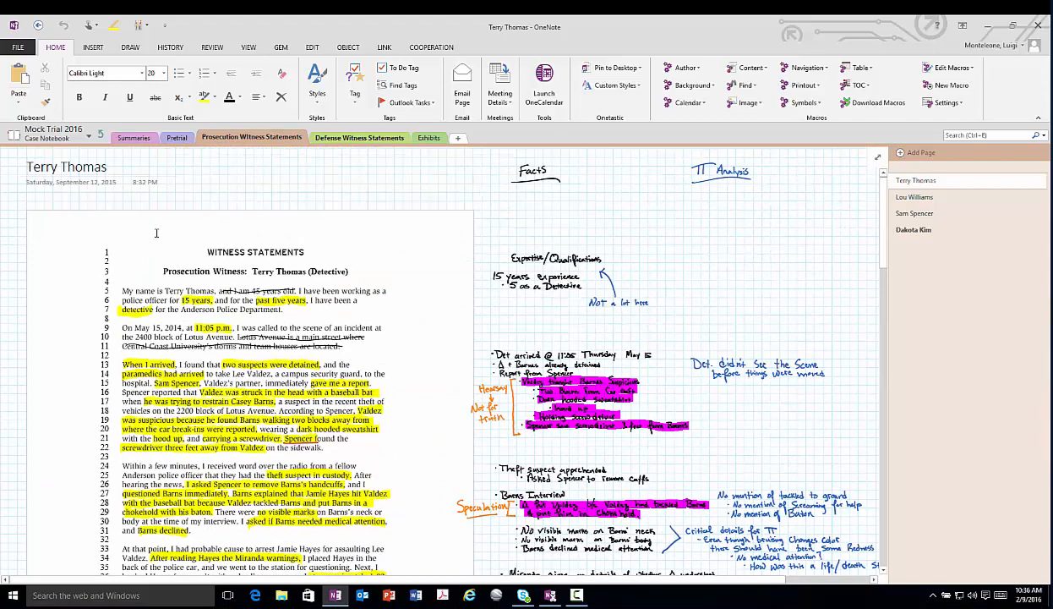
mouse_move(913, 196)
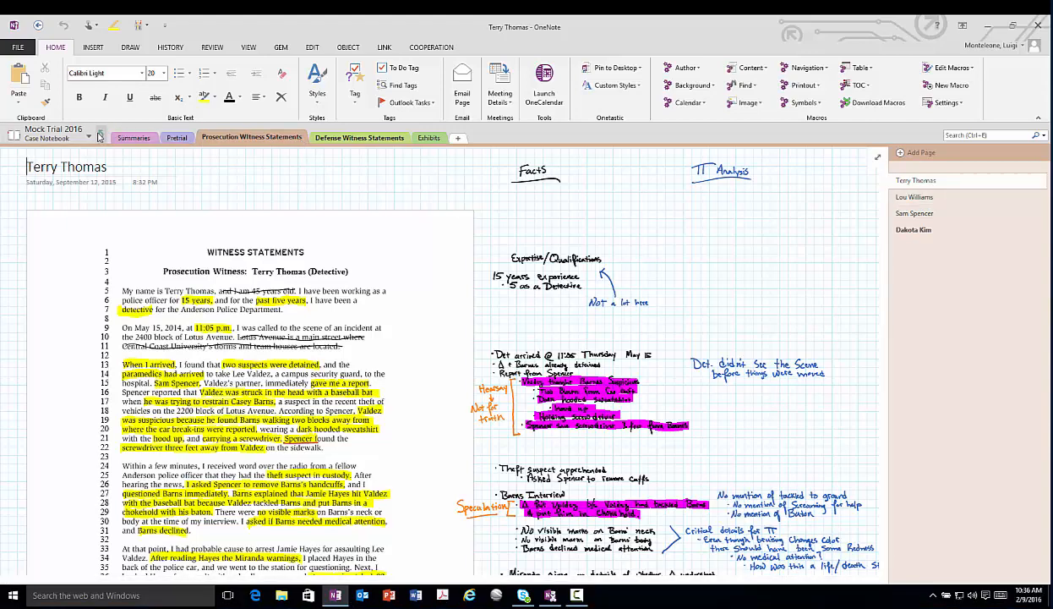
left_click(311, 135)
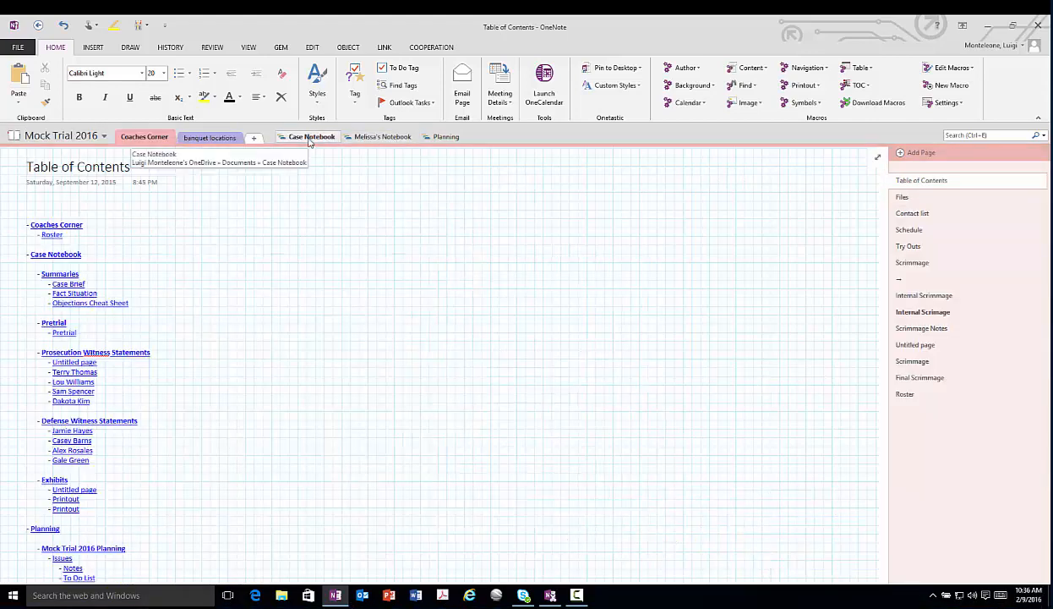